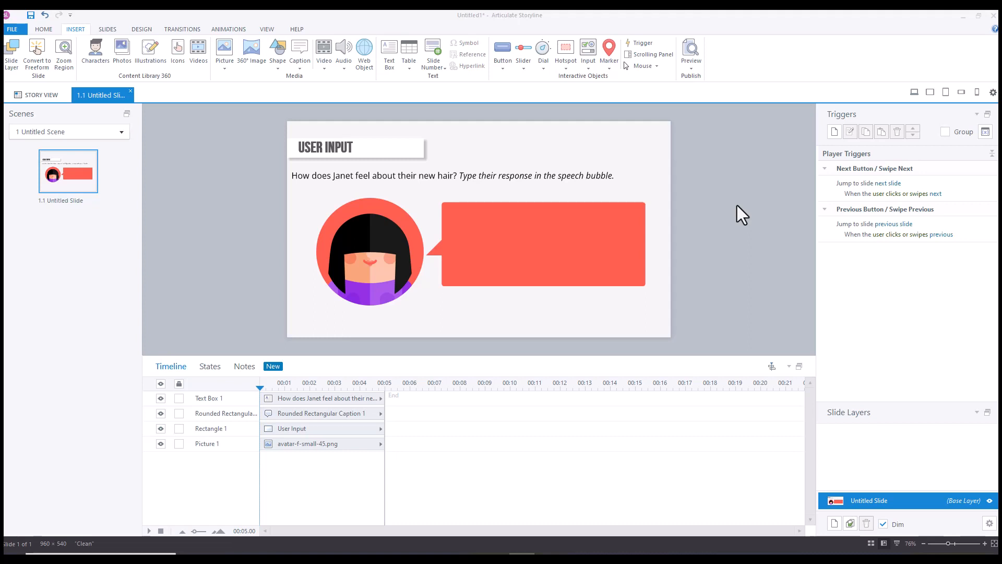
mouse_move(778, 180)
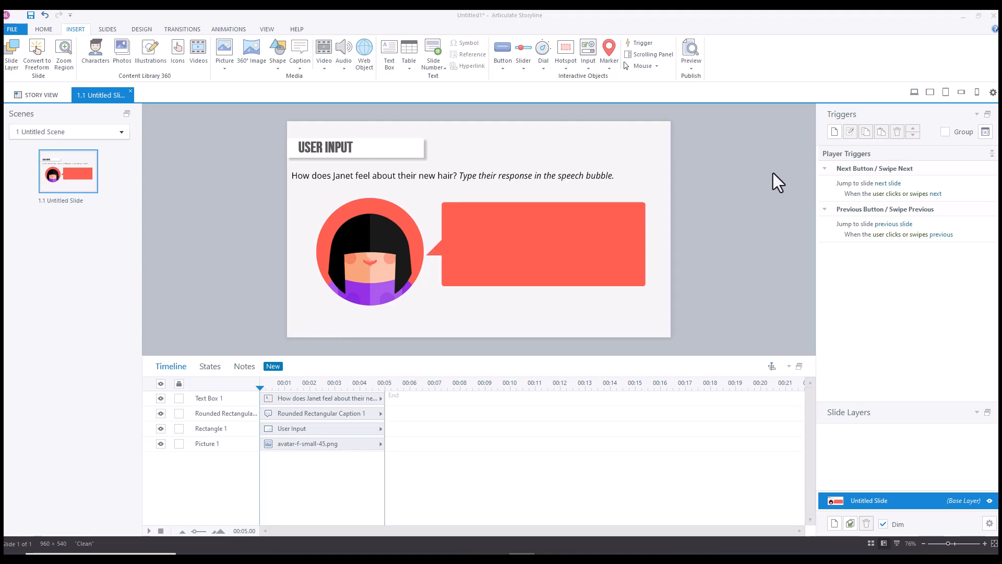
mouse_move(474, 290)
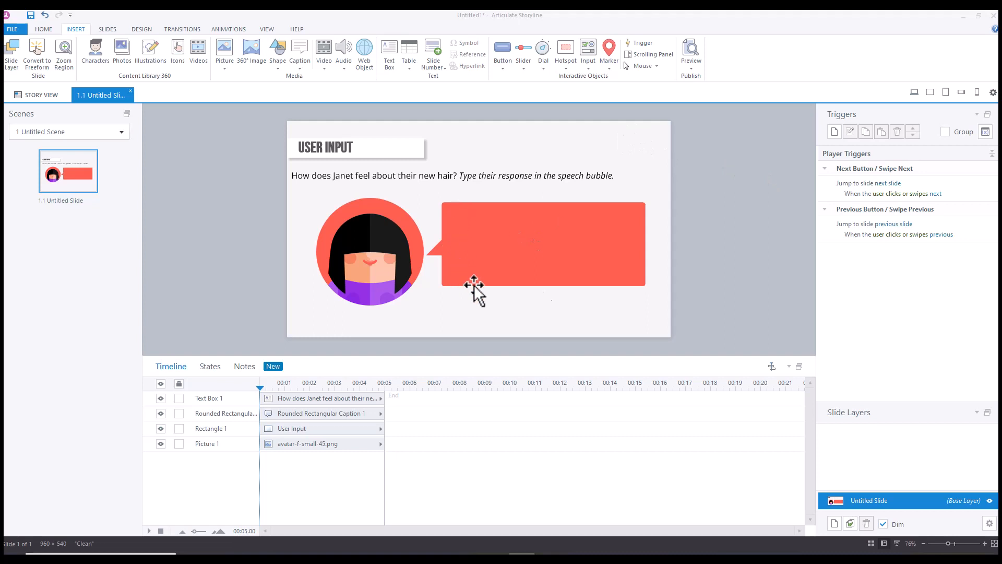
mouse_move(617, 288)
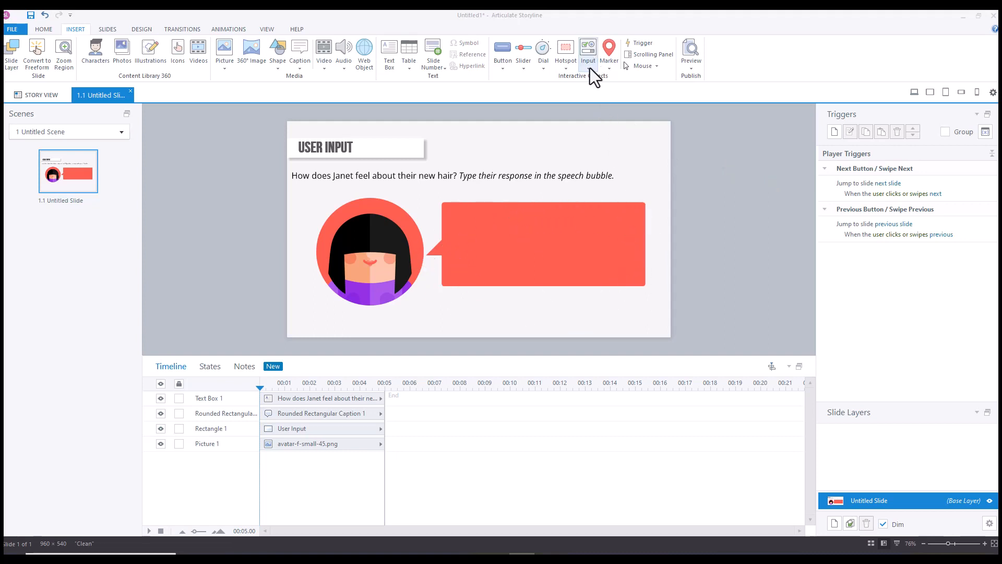
Insert a Text Entry field in the bubble and give it a solid coral (#FF6150) fill
left_click(587, 51)
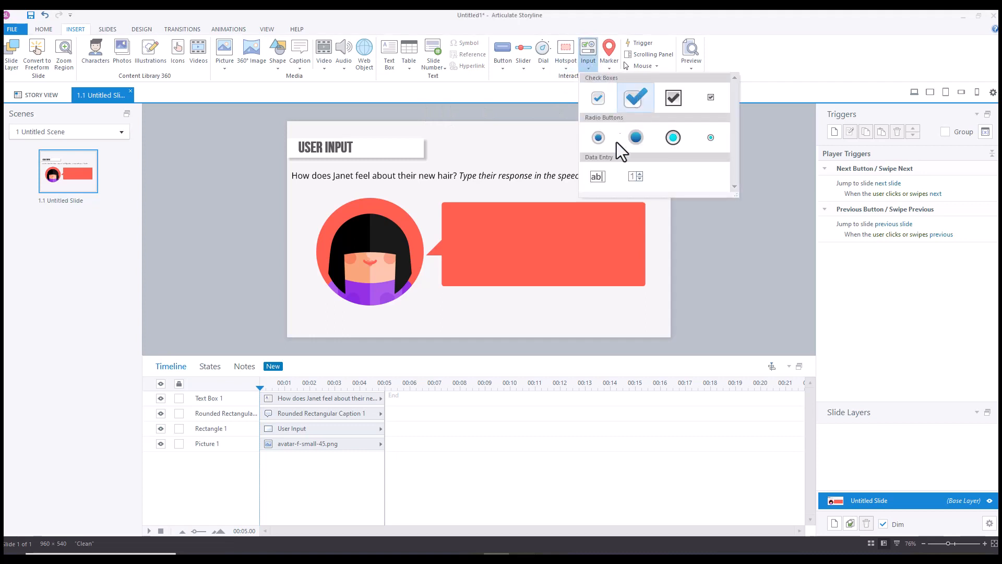
left_click(598, 176)
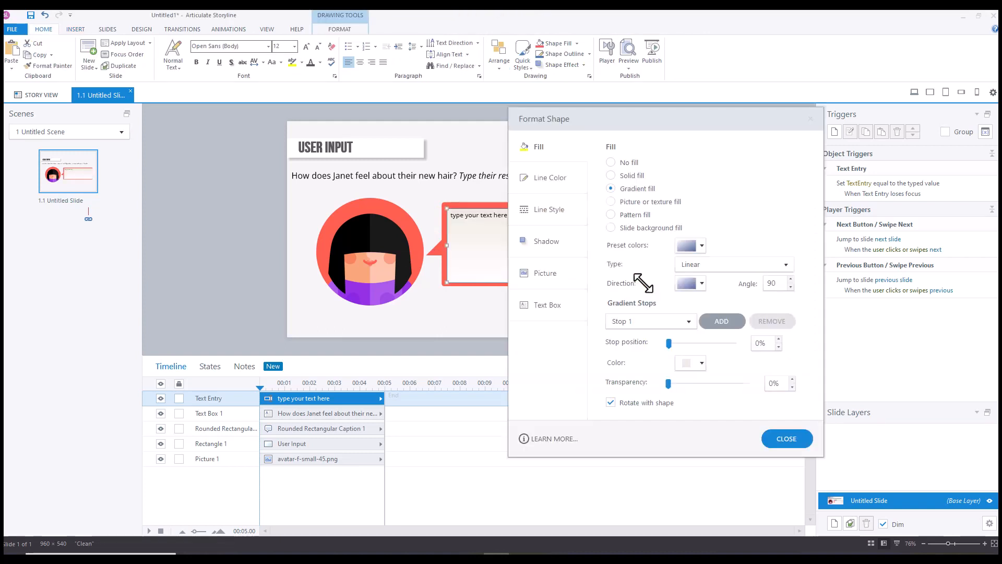
mouse_move(714, 373)
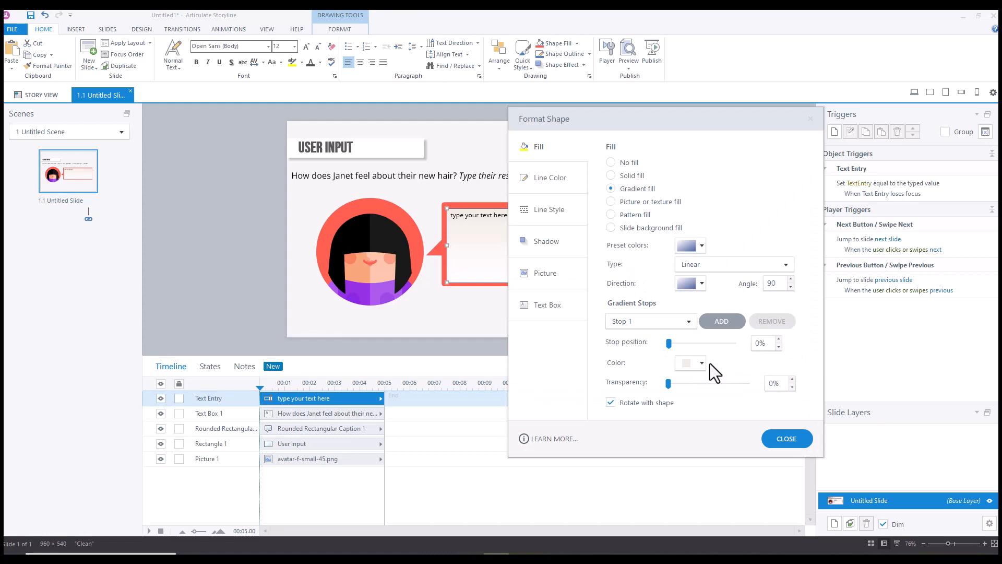
left_click(686, 363)
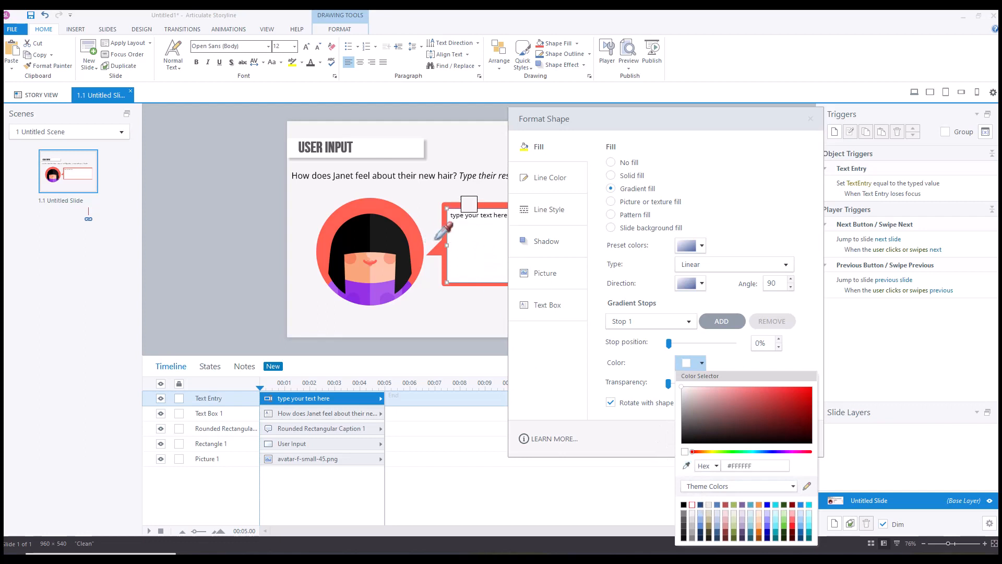
left_click(703, 393)
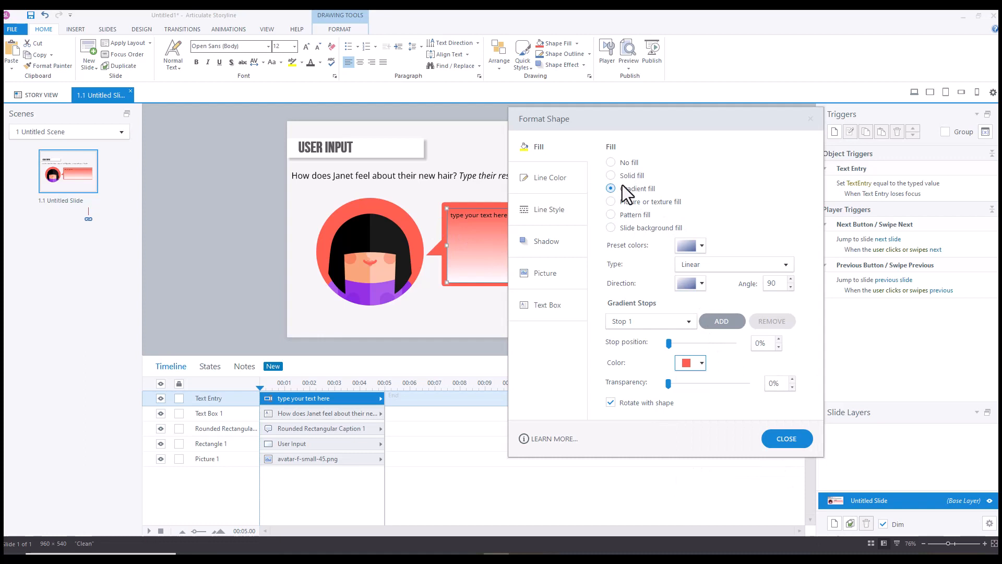
left_click(612, 175)
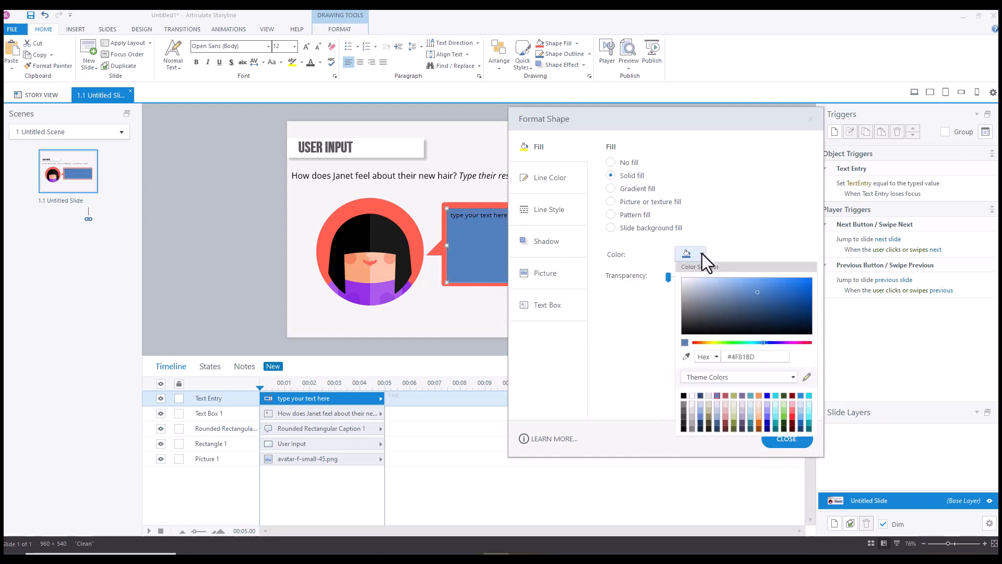
left_click(690, 254)
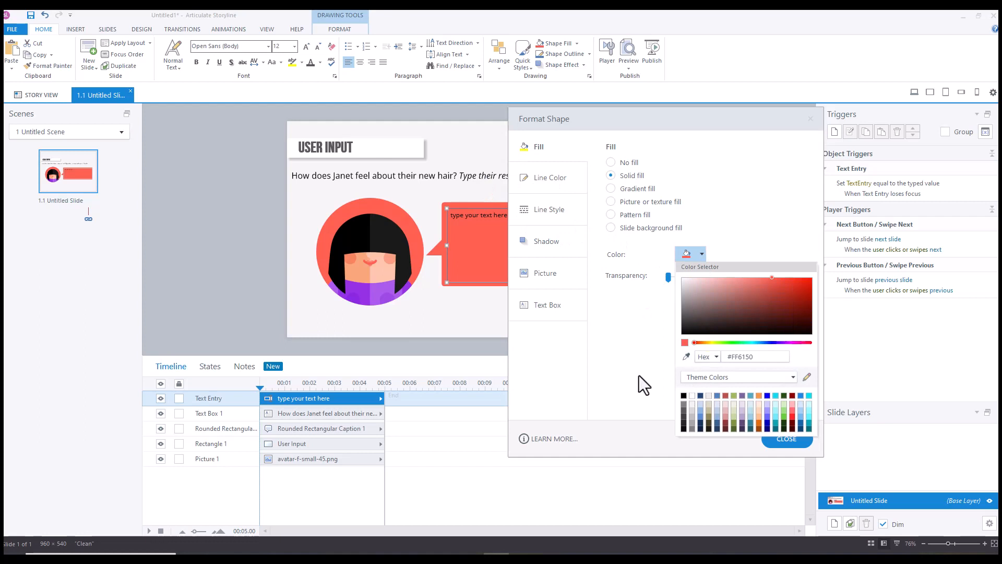
left_click(786, 439)
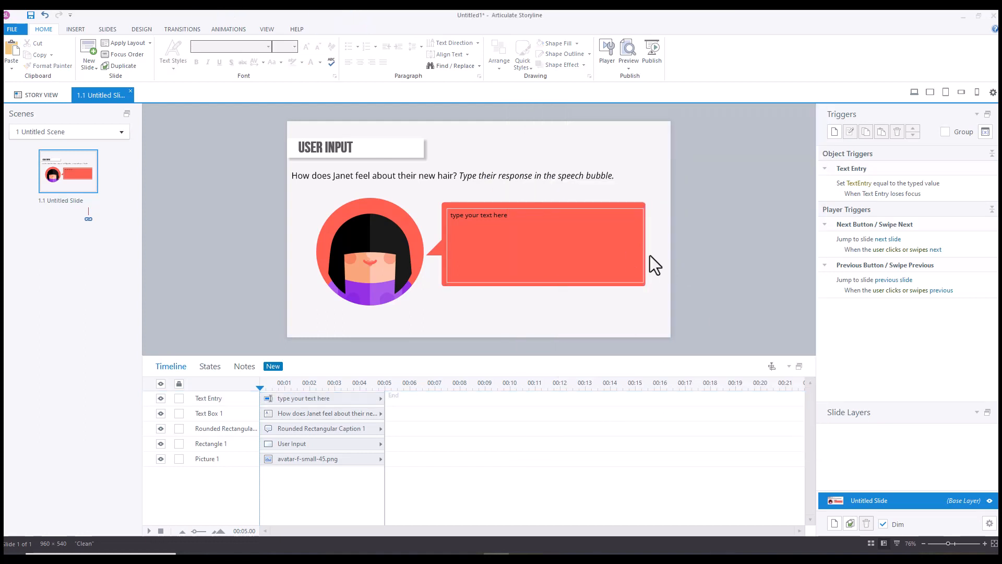
Remove the entry field's outline and increase its font size to 14 pt
left_click(544, 243)
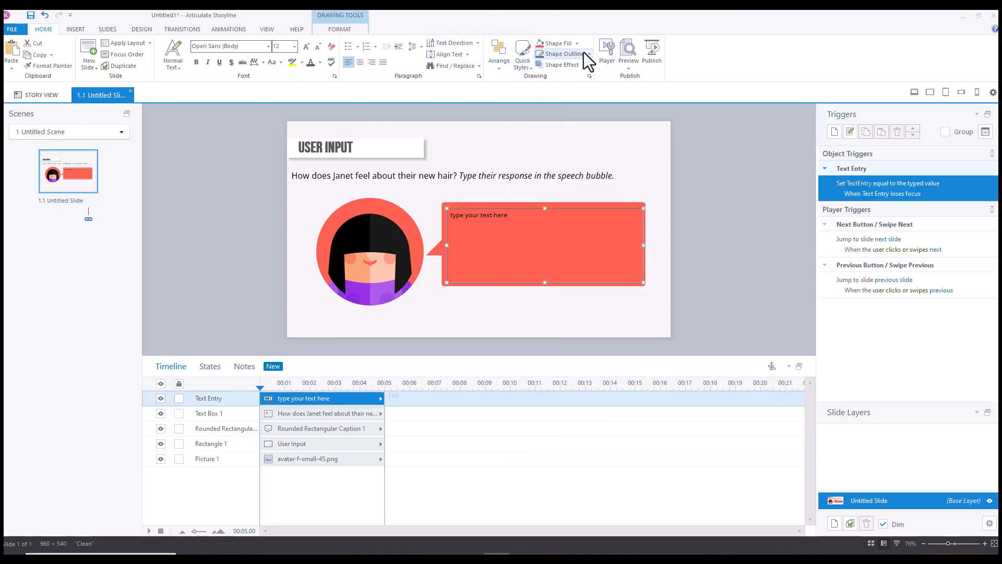
left_click(560, 54)
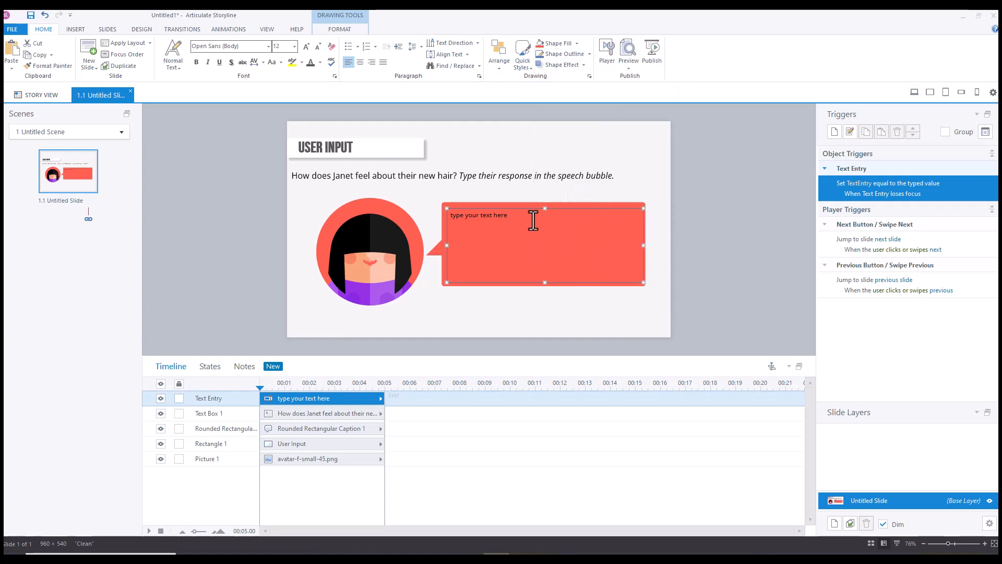
left_click(305, 46)
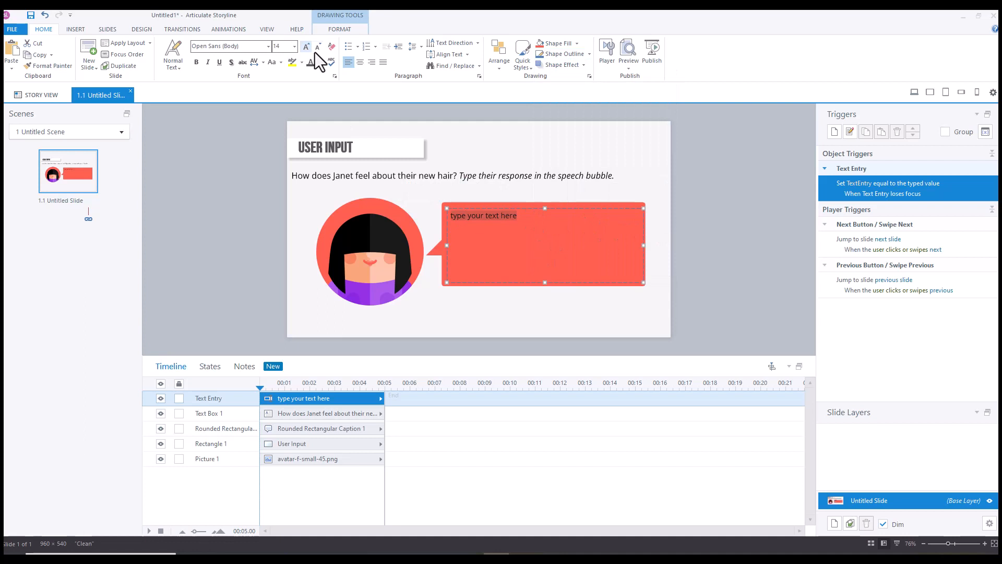
mouse_move(644, 244)
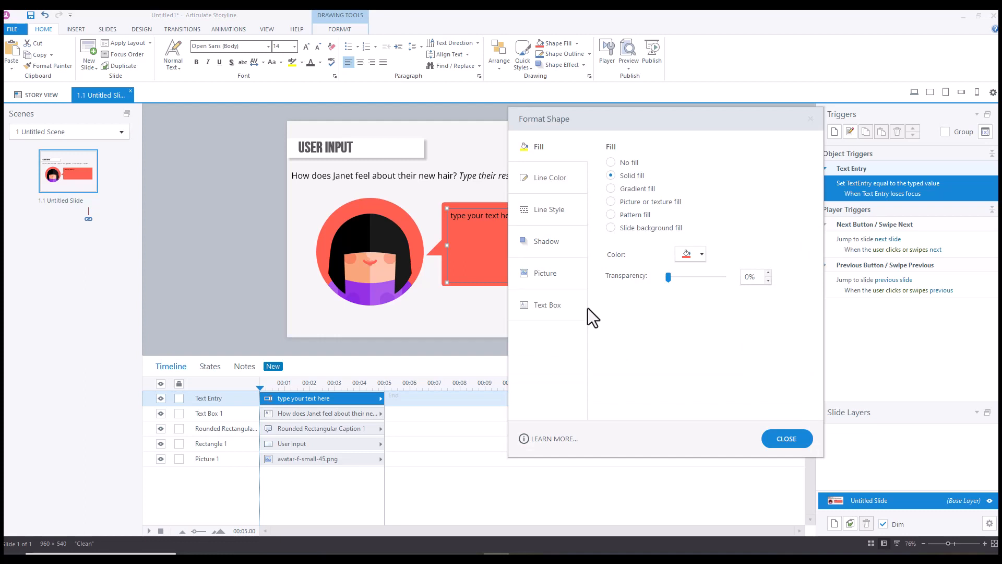
Toggle the field's Multi-line Text Box option and close Format Shape
left_click(547, 305)
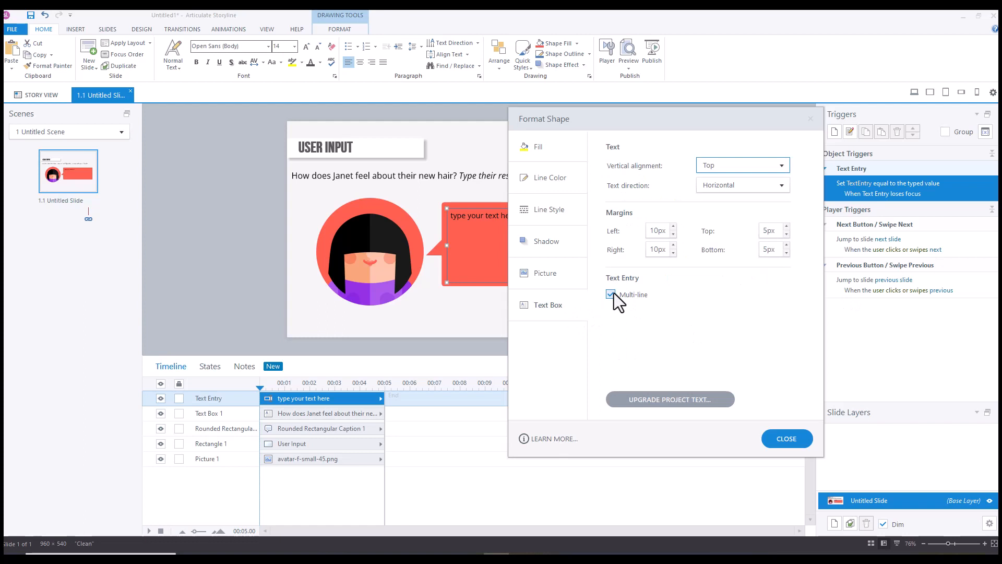
left_click(610, 295)
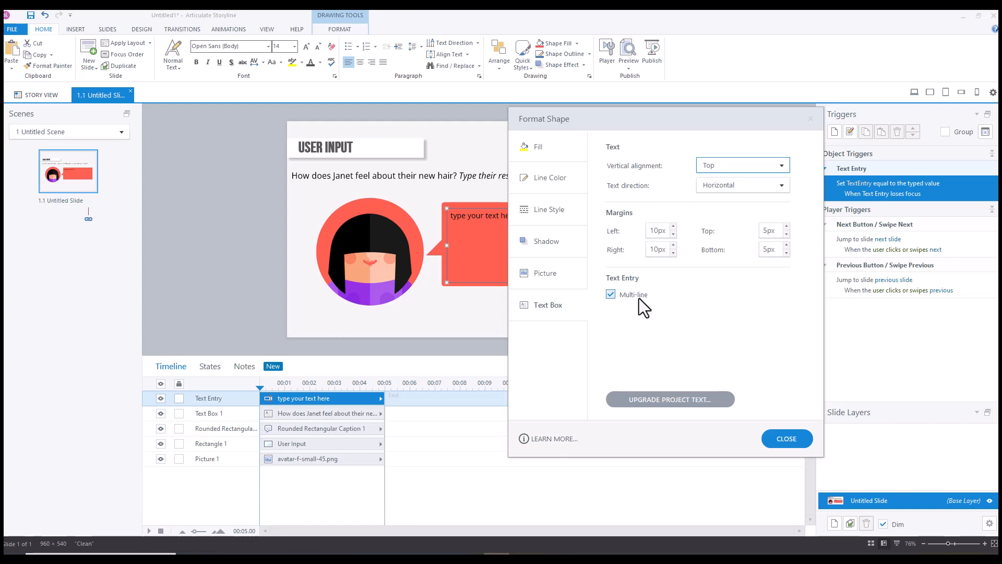
mouse_move(661, 305)
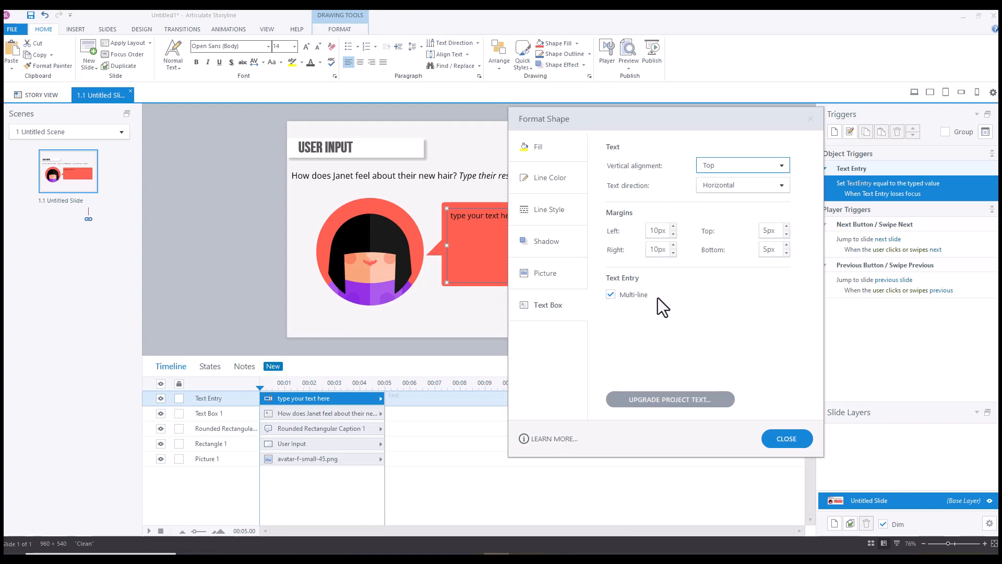
mouse_move(654, 318)
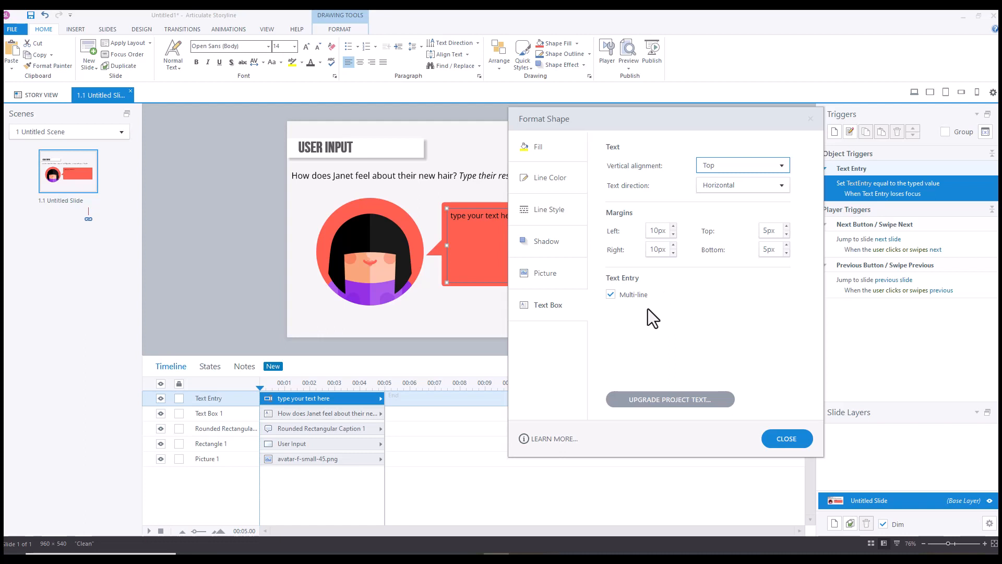
mouse_move(631, 313)
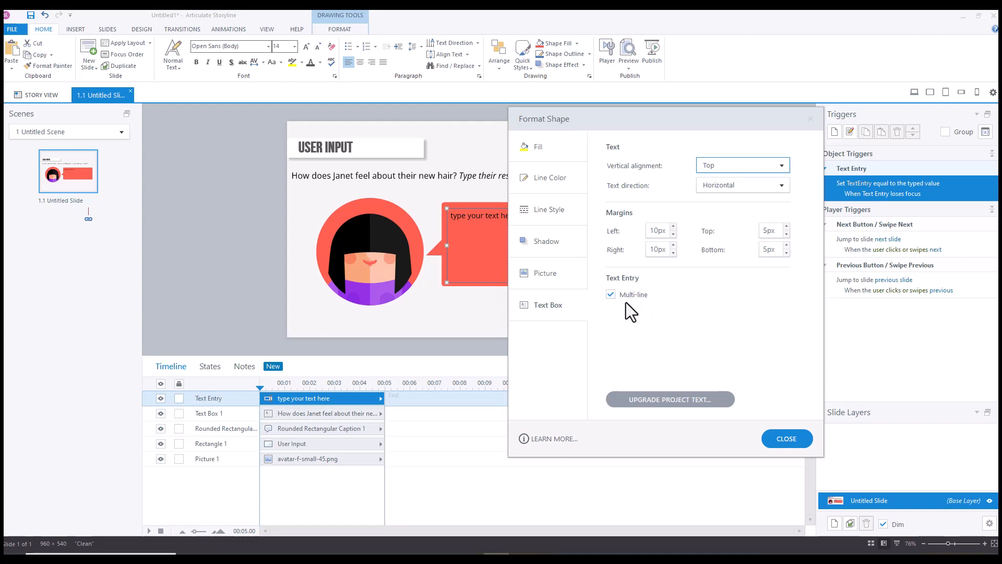
mouse_move(636, 311)
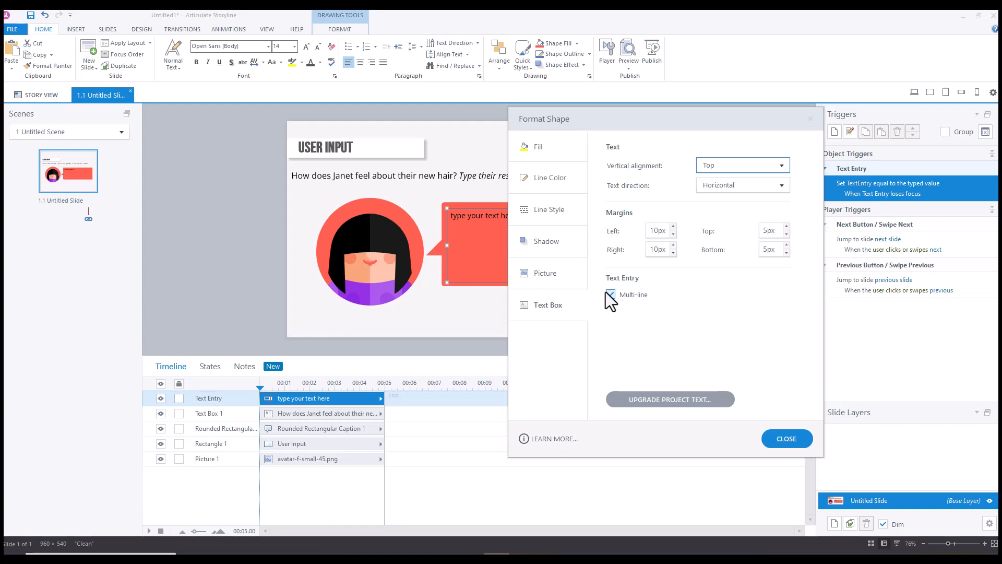
left_click(610, 294)
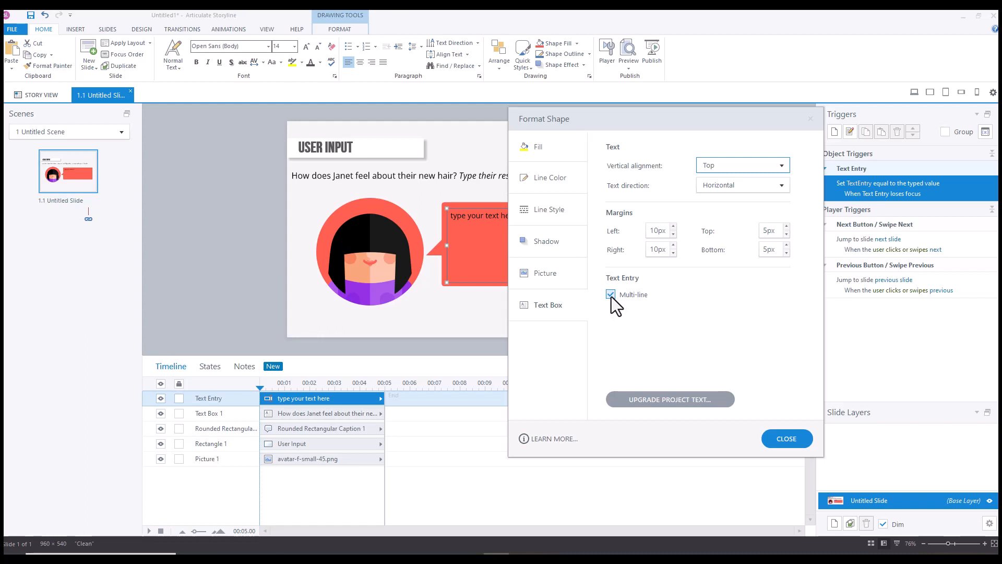
left_click(785, 438)
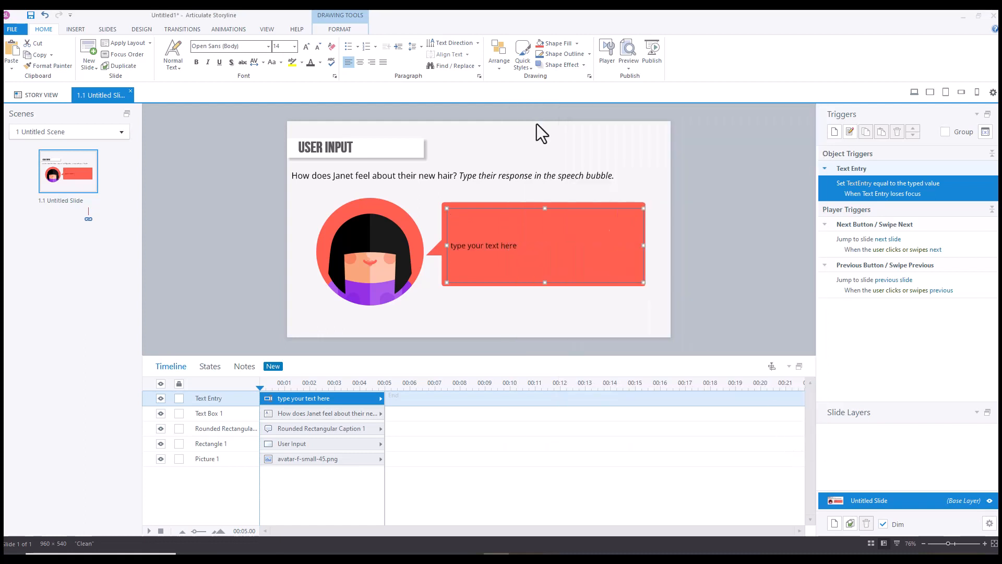
Preview the slide and type 'dfdsfdfdsfdfdfdf' into the speech bubble field
left_click(412, 45)
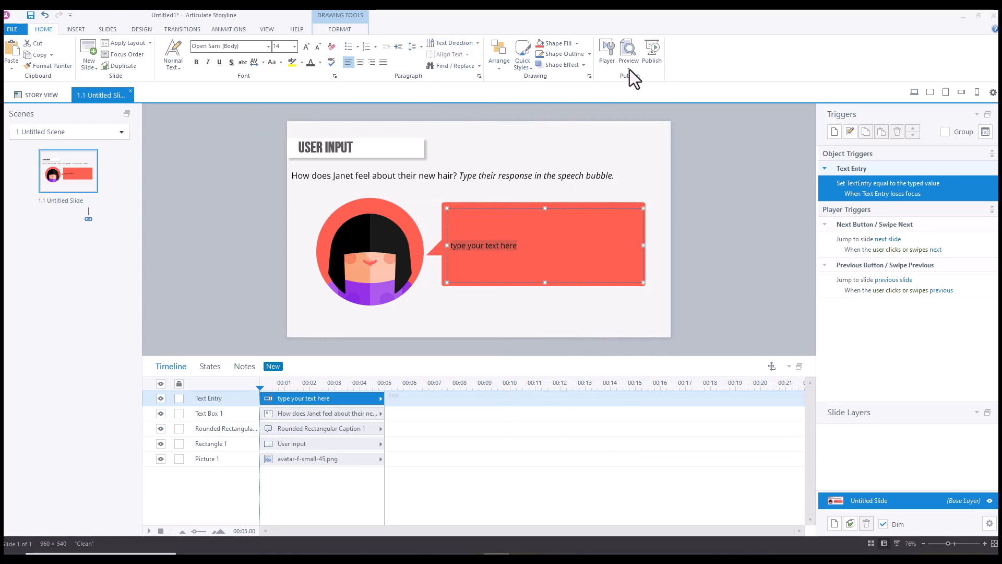
left_click(628, 52)
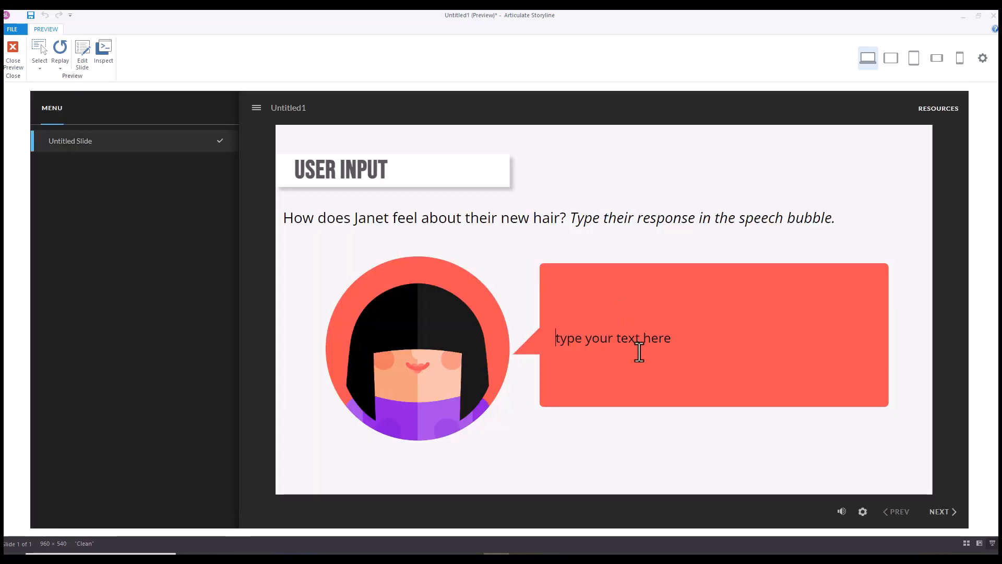
type("dfdsfdfdsfdfdfdf")
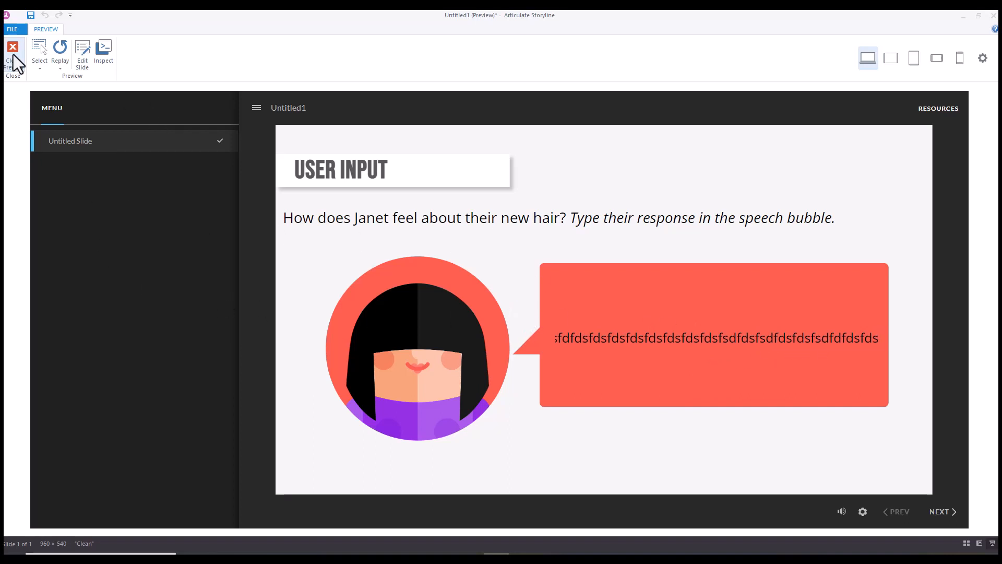
Close the preview and enable Multi-line in the text entry's Format Shape Text Box settings
left_click(12, 51)
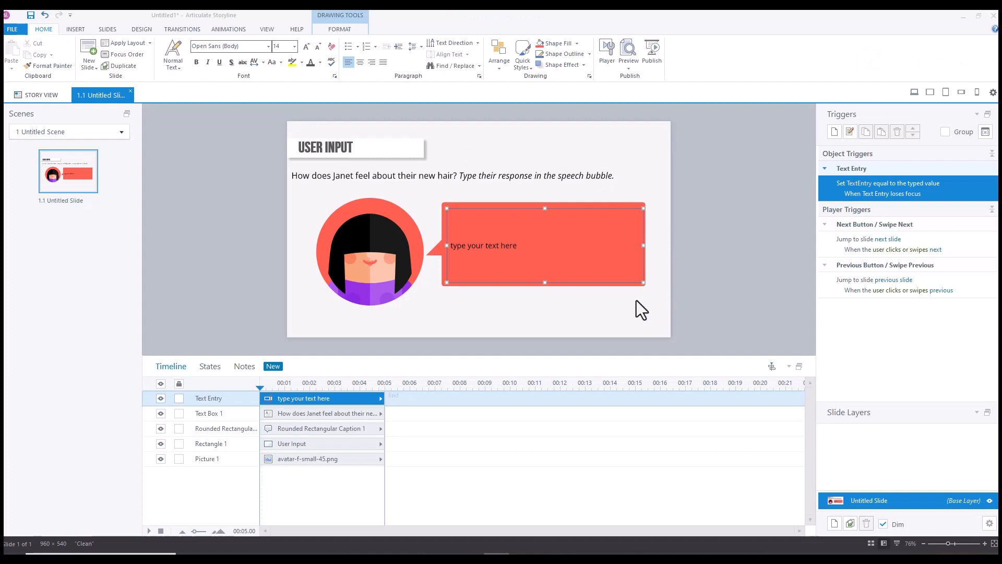
right_click(639, 281)
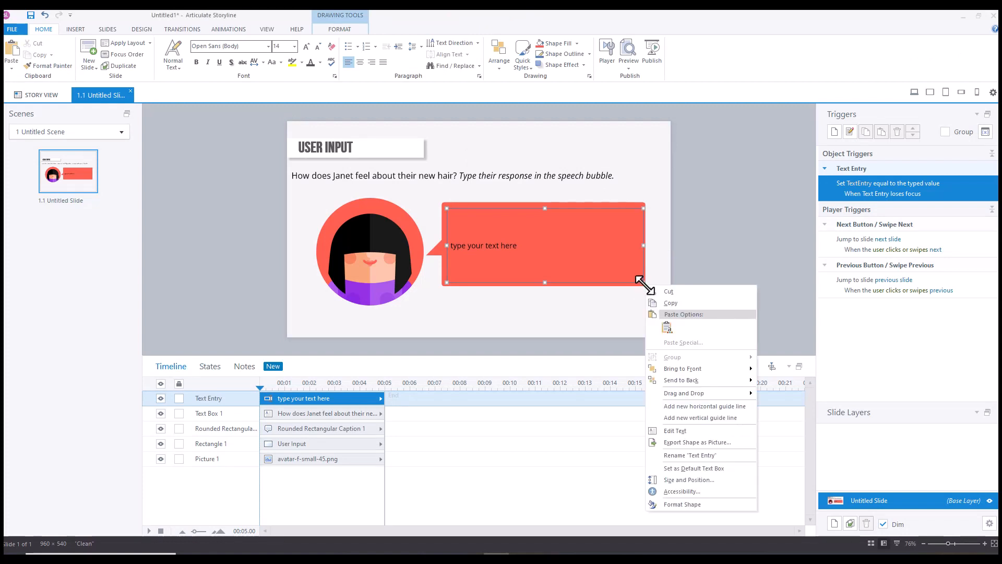
left_click(683, 505)
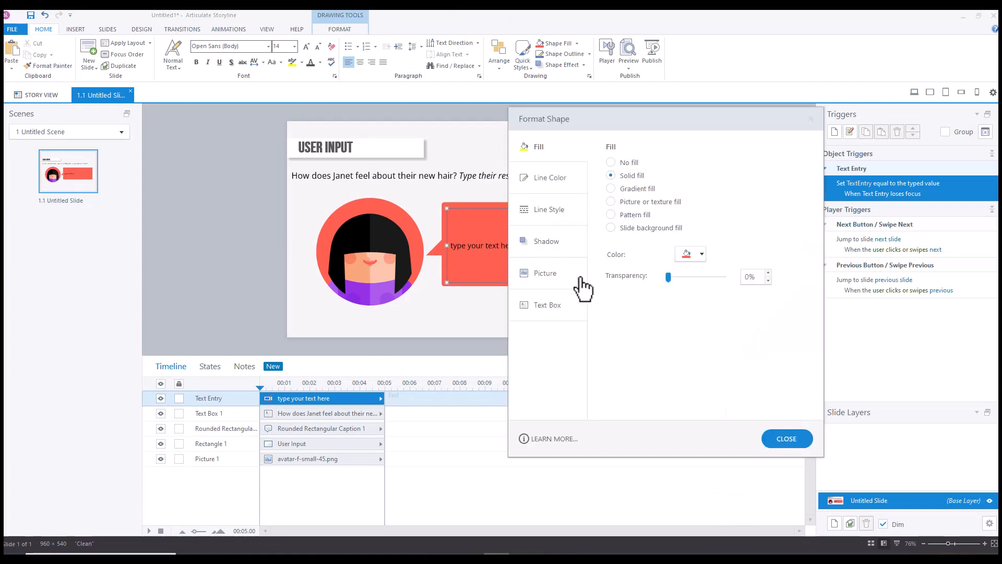
left_click(547, 305)
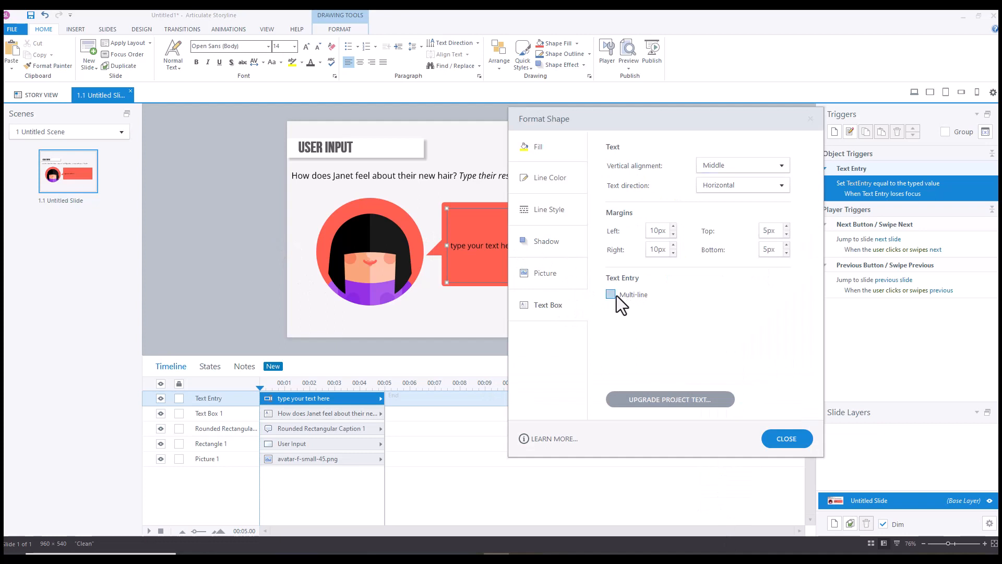
left_click(610, 294)
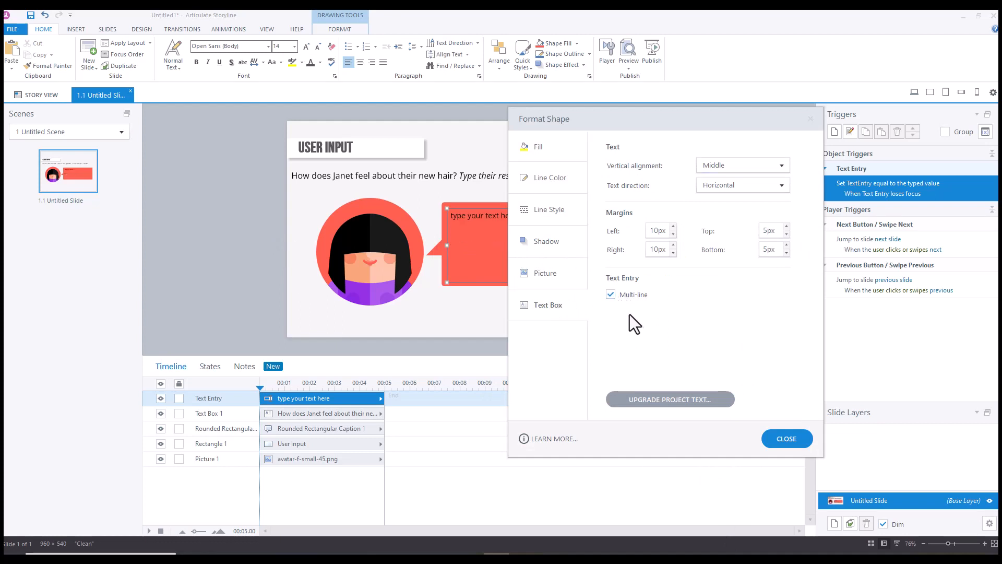
mouse_move(787, 439)
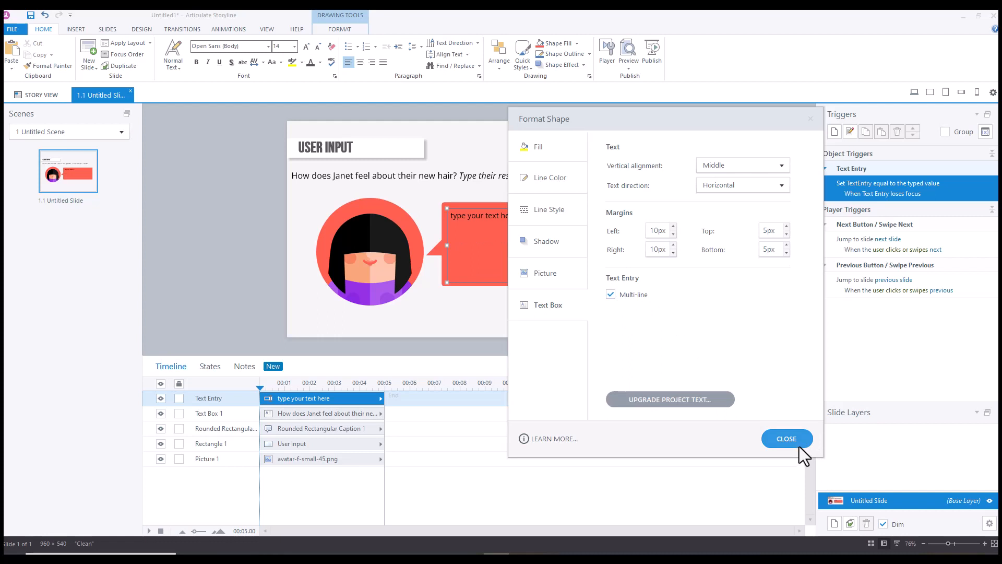
mouse_move(808, 454)
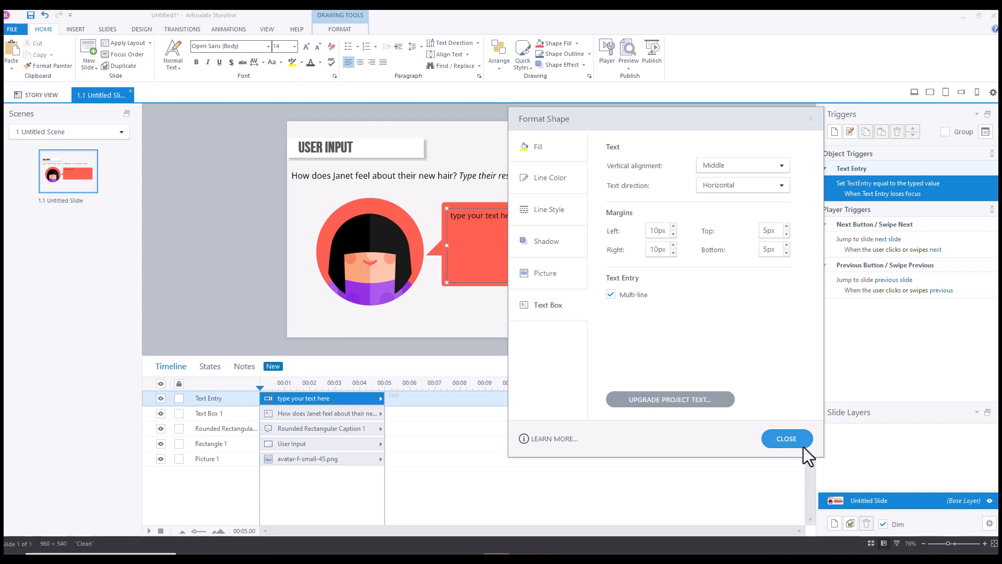
mouse_move(643, 324)
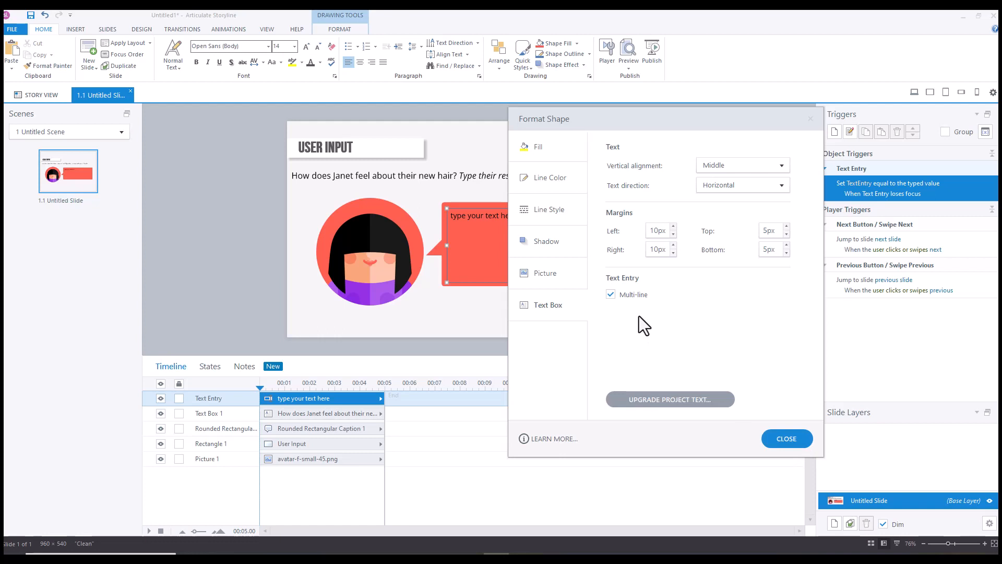
left_click(786, 438)
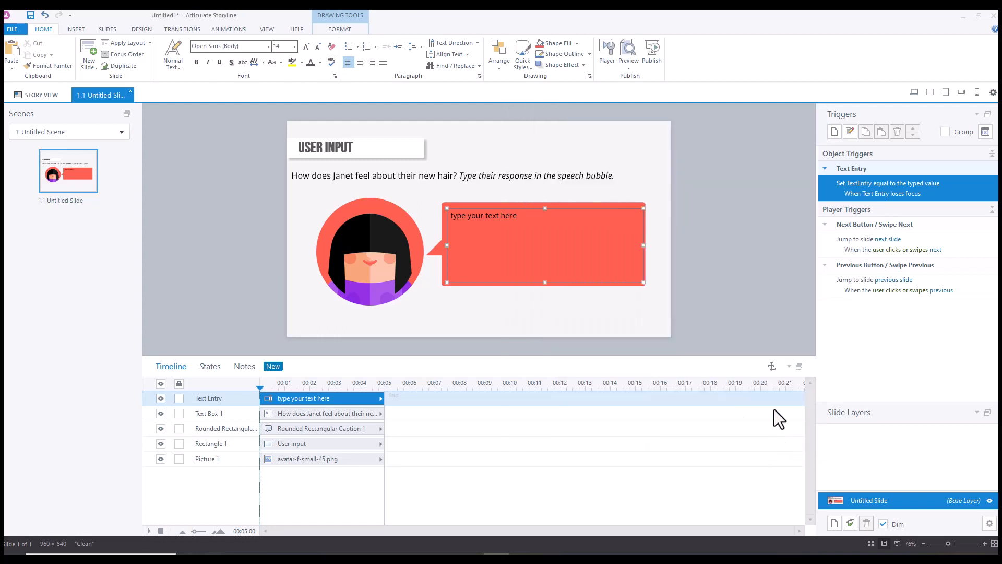
Preview again, typing 'sdsdsdsdsdsd' and 'sadsadsadsadsadas' into the field to check wrapping
left_click(627, 52)
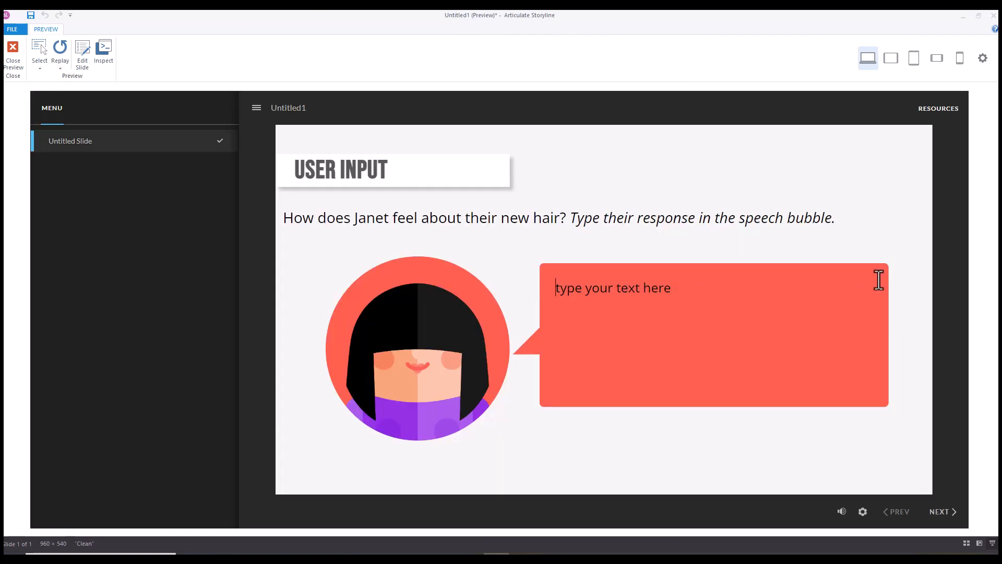
mouse_move(651, 294)
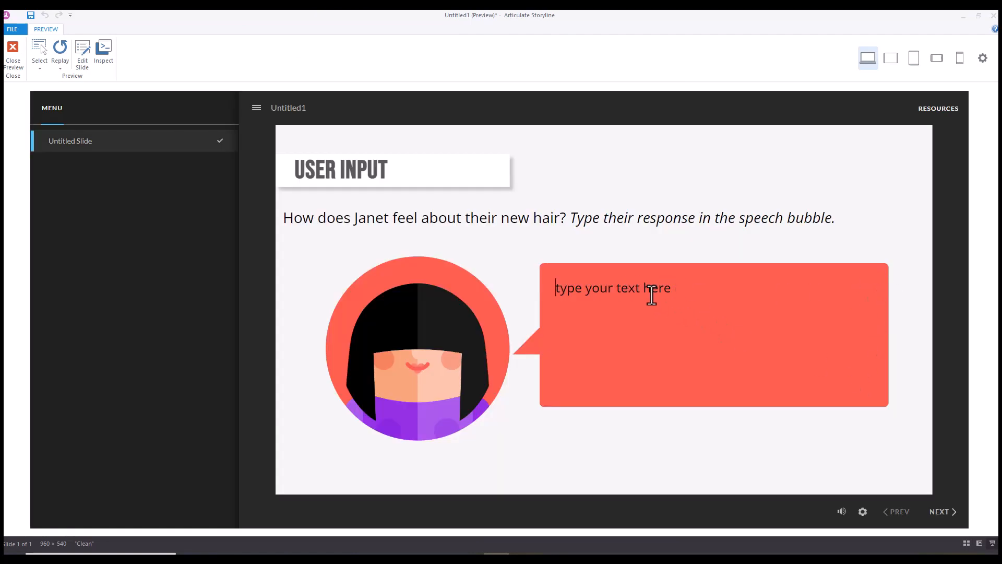
type("sdsdsdsdsdsdsdsadasadsdsdsdsadsd")
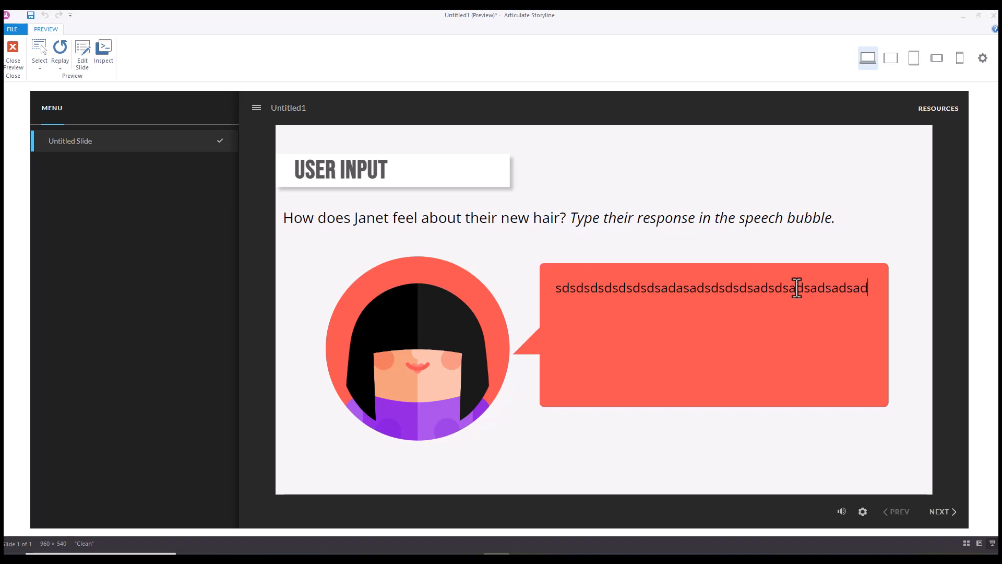
type("sadsadsadsadsadas")
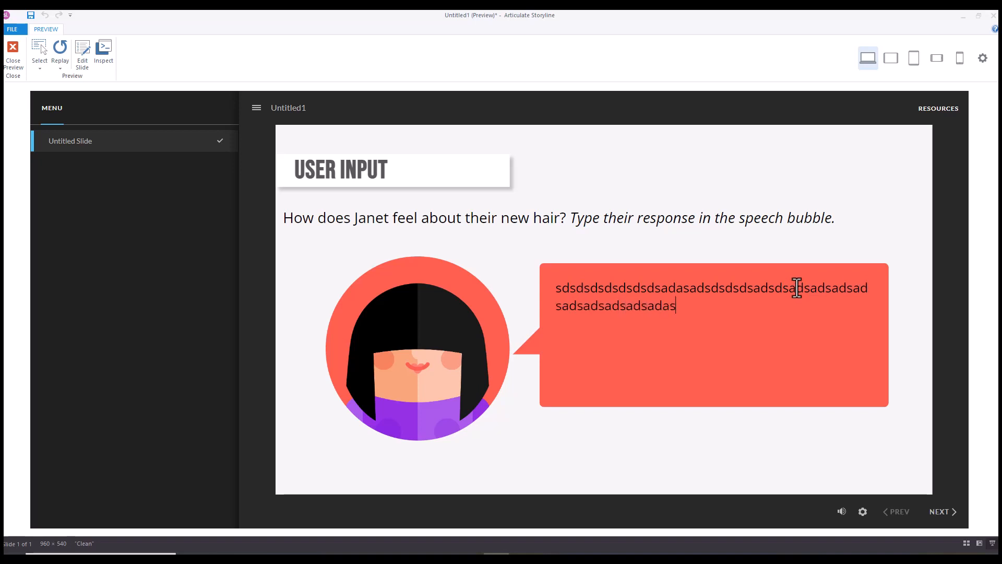